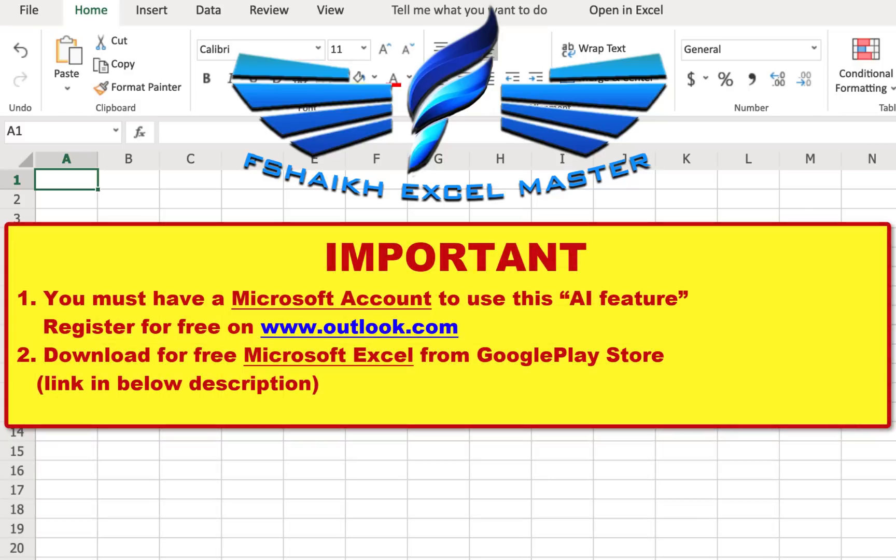
# Launch Excel on the phone so the Recent list shows today's Documents workbook
pyautogui.click(625, 9)
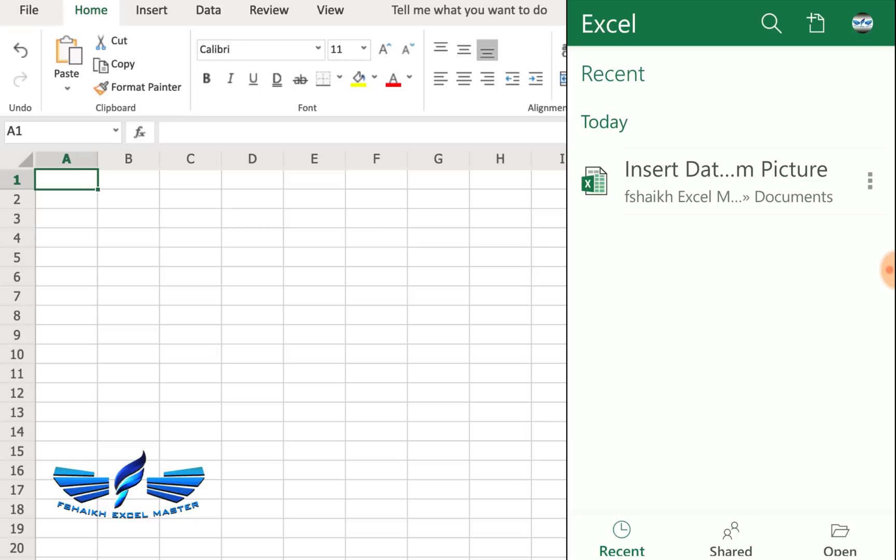
# Open the Insert Data From Picture workbook and start a picture capture of the printed table
pyautogui.click(726, 181)
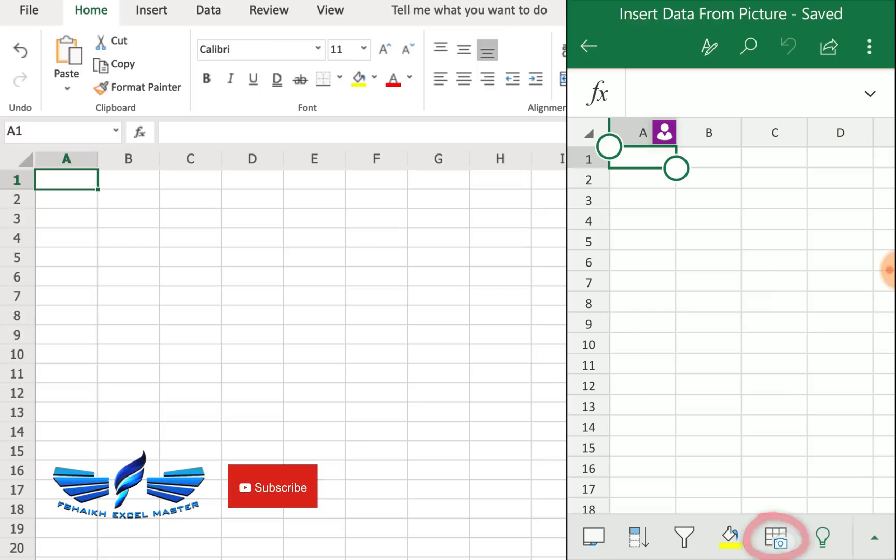
pyautogui.click(774, 536)
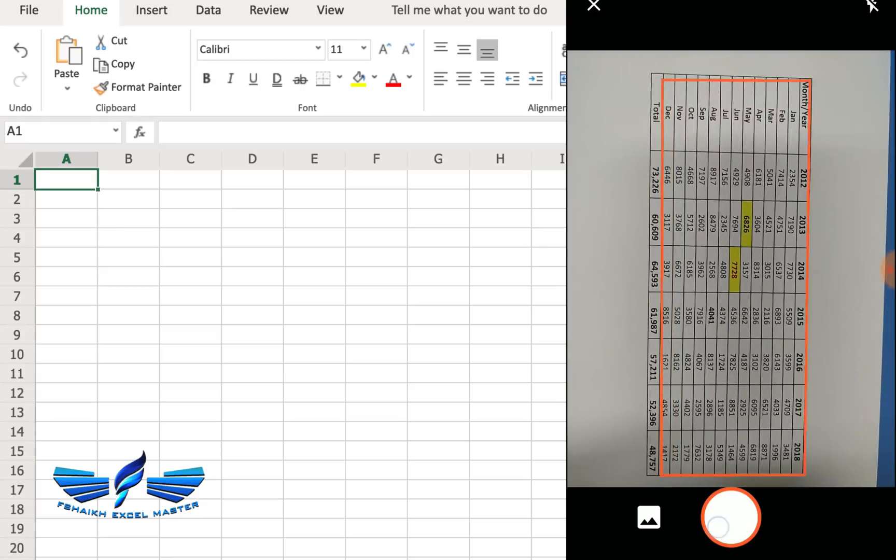
# Photograph and crop the 2012–2018 sales table, then convert it into a preview grid
pyautogui.click(730, 517)
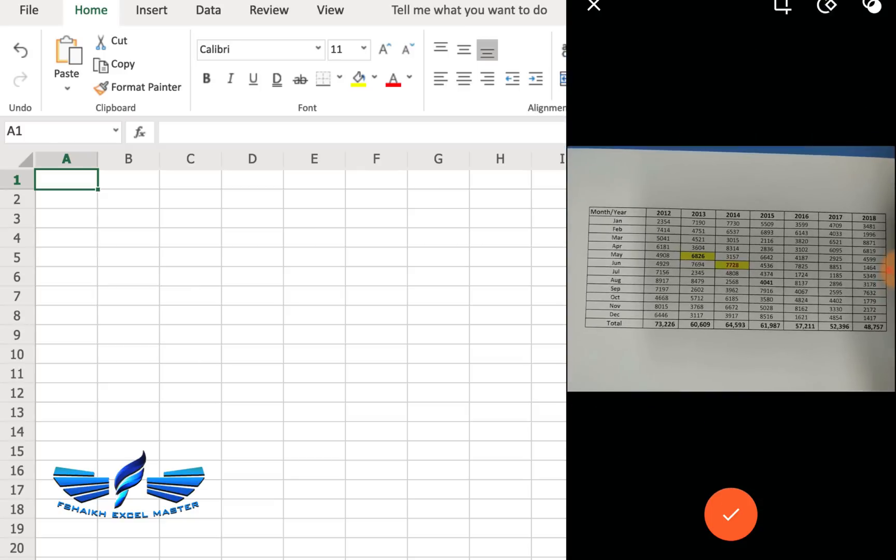
pyautogui.click(730, 514)
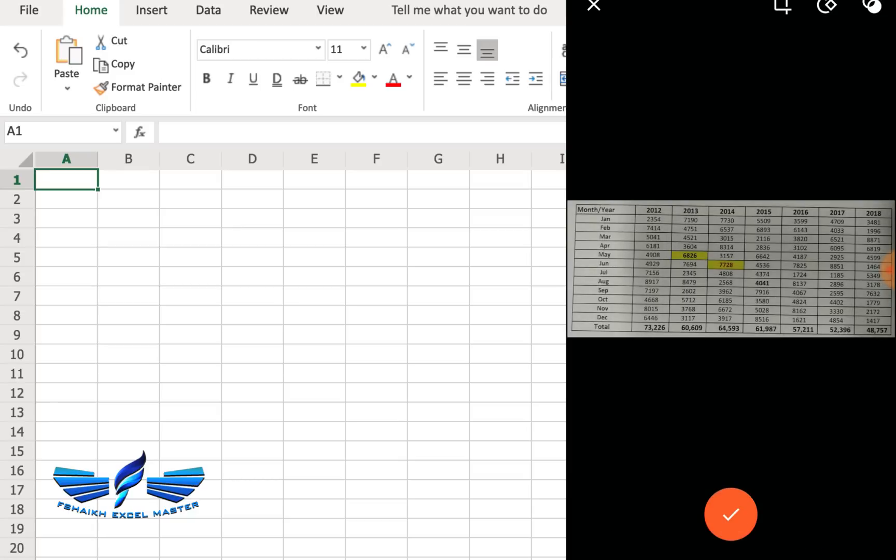
pyautogui.click(731, 513)
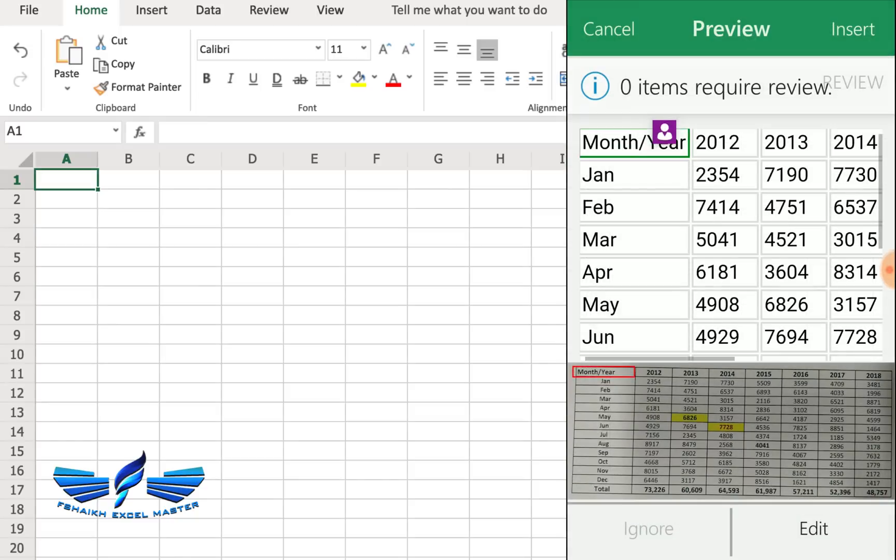
# Discard the first preview and capture a photo of the blue-shaded Month/Year table instead
pyautogui.scroll(-3)
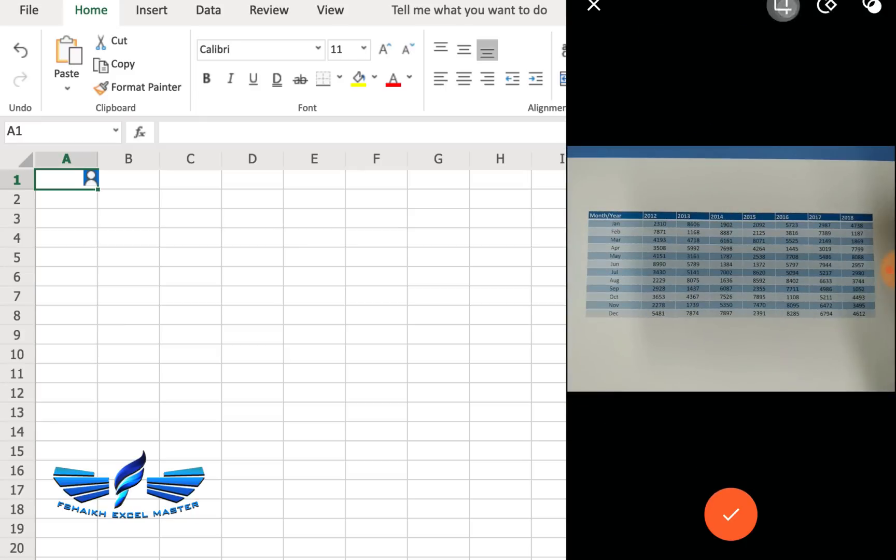
# Crop the blue-shaded table photo and convert it, getting a grid with 26 flagged items
pyautogui.click(731, 514)
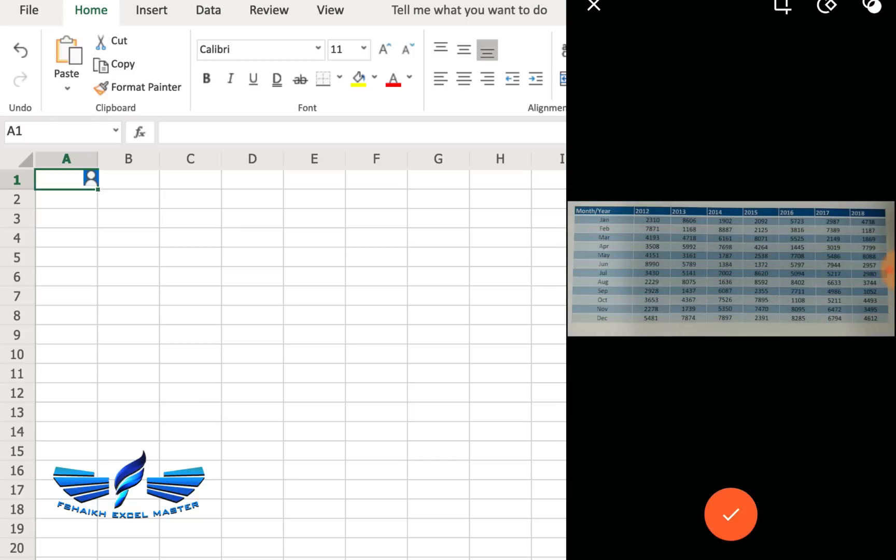
pyautogui.click(732, 513)
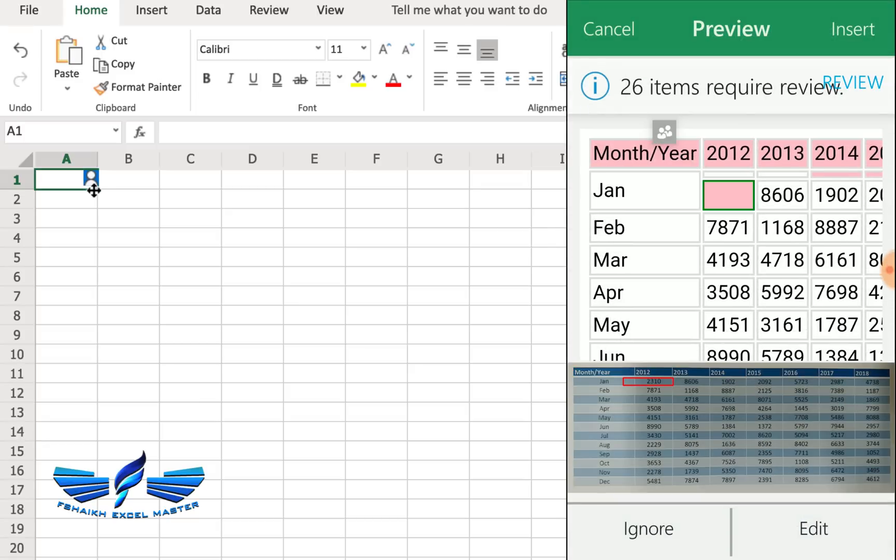
# Scroll the preview grid to the blank Jan 2012 cell and bring up its edit box
pyautogui.hscroll(3)
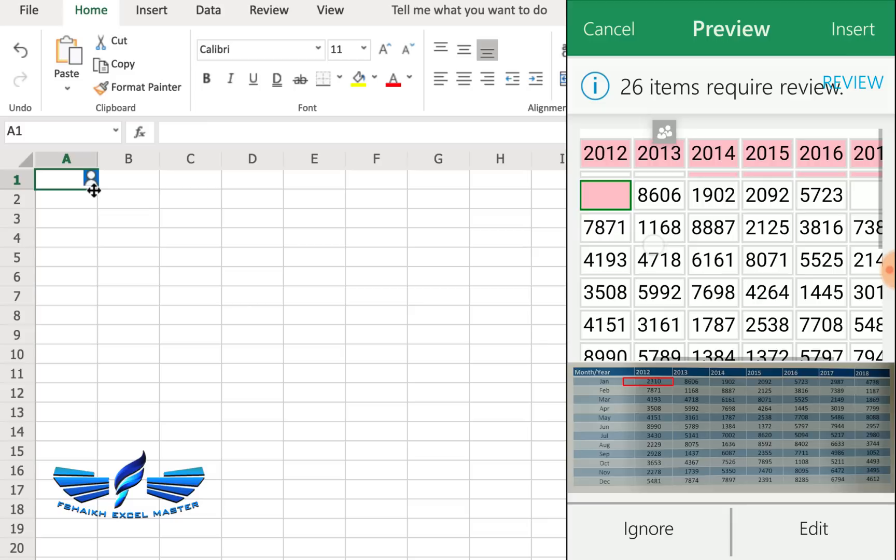
pyautogui.hscroll(3)
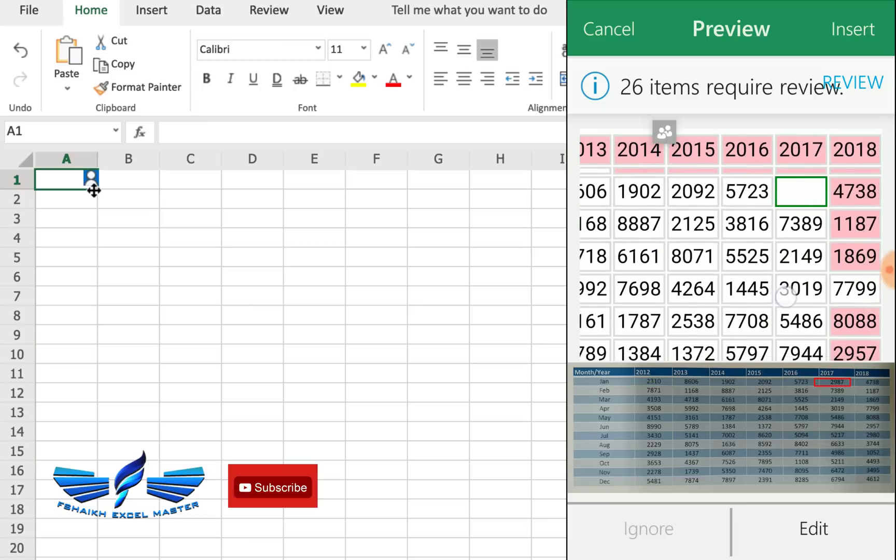
pyautogui.scroll(-3)
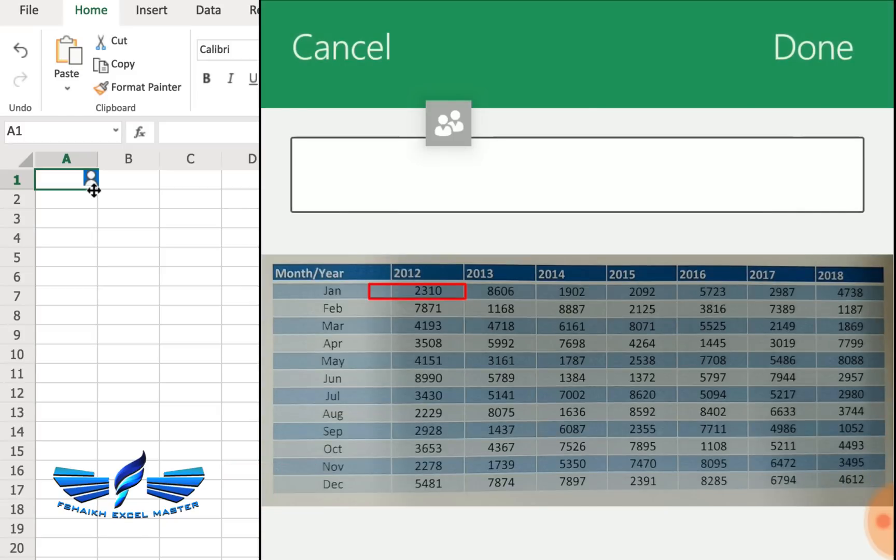
# Enter 2310 for Jan 2012 and fix the missing Jan 2017 value, confirming each
pyautogui.write('23')
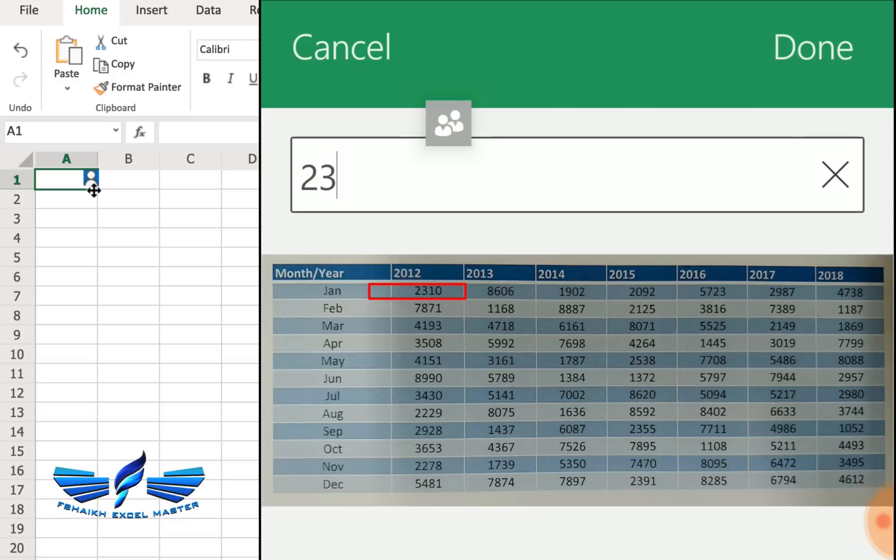
pyautogui.click(813, 47)
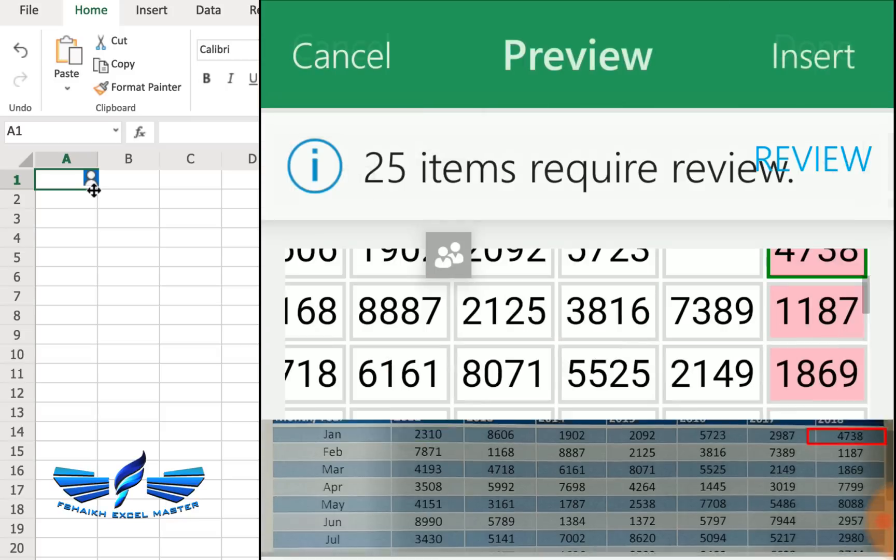
pyautogui.click(812, 55)
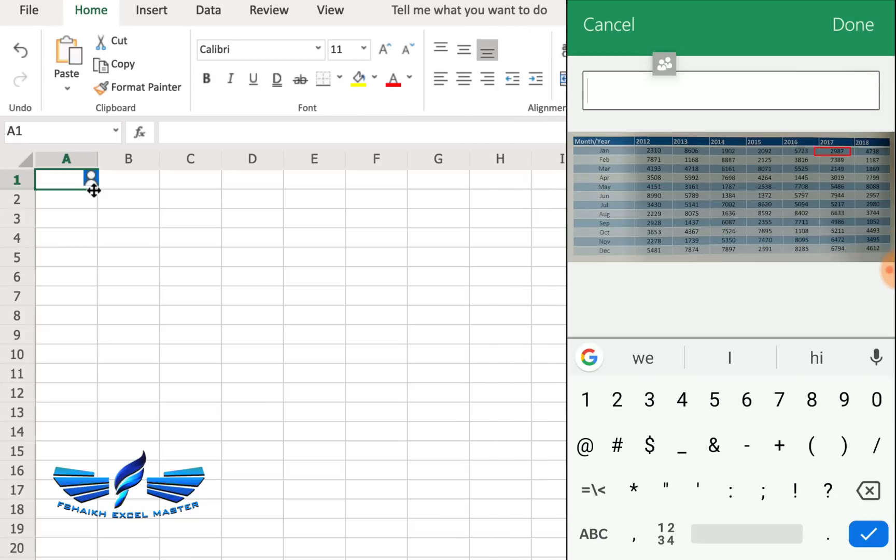
pyautogui.click(851, 25)
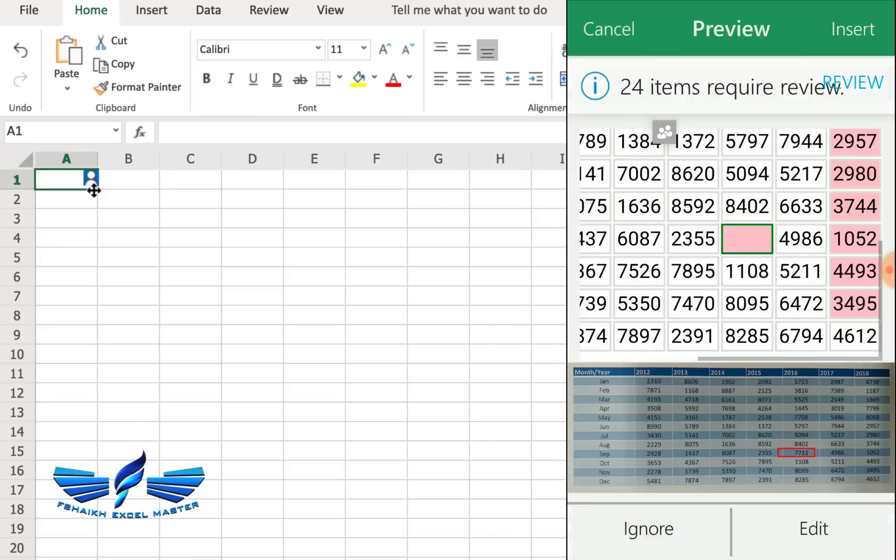
# Review the remaining flagged values and insert the 2012–2018 table into the sheet
pyautogui.click(813, 528)
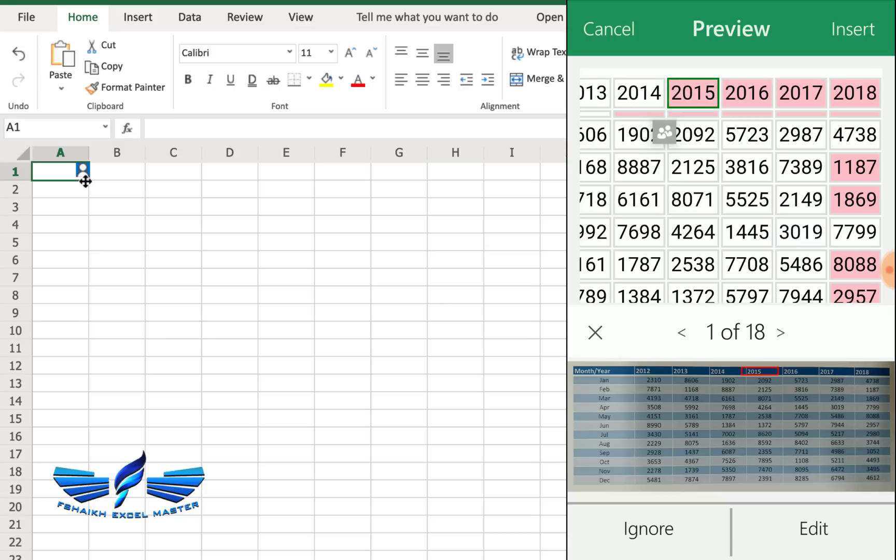
pyautogui.click(852, 29)
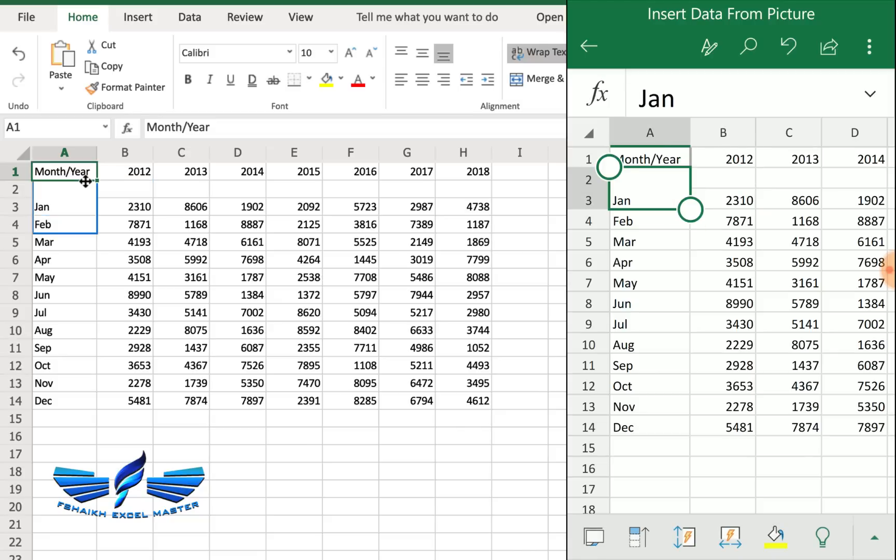
# Move Jan from A3 up to A2 and delete the empty row left under the header
pyautogui.click(64, 189)
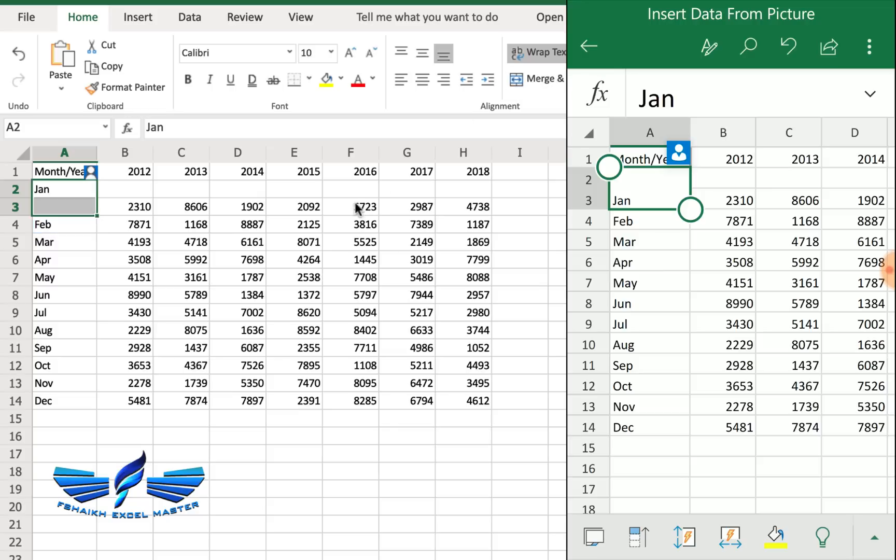
pyautogui.click(65, 189)
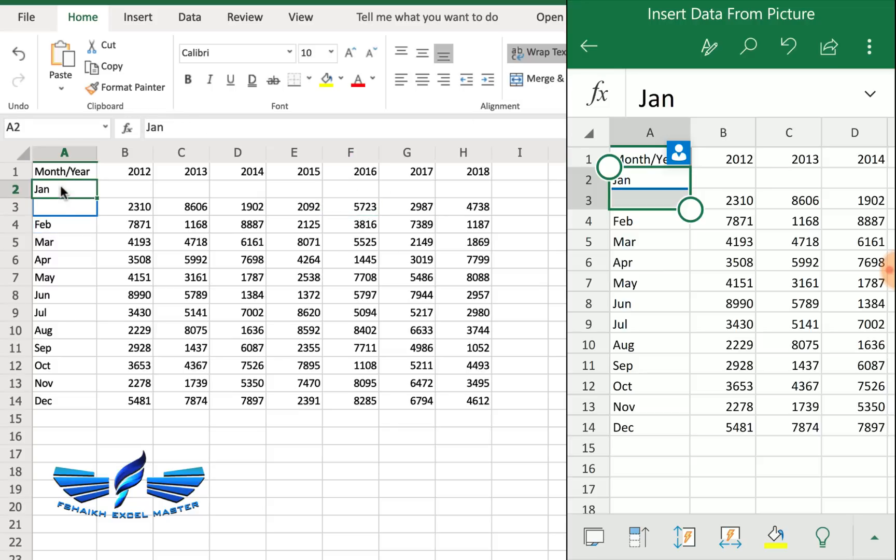
pyautogui.click(64, 206)
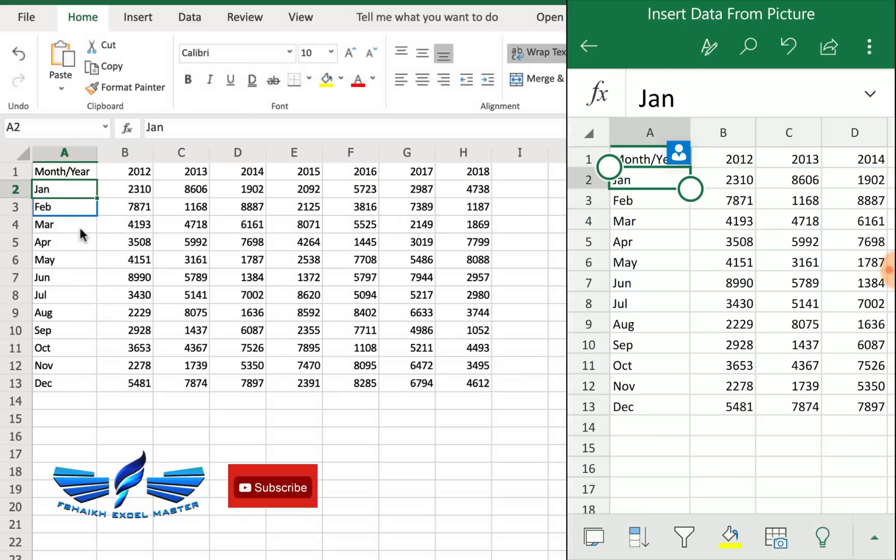
pyautogui.click(64, 172)
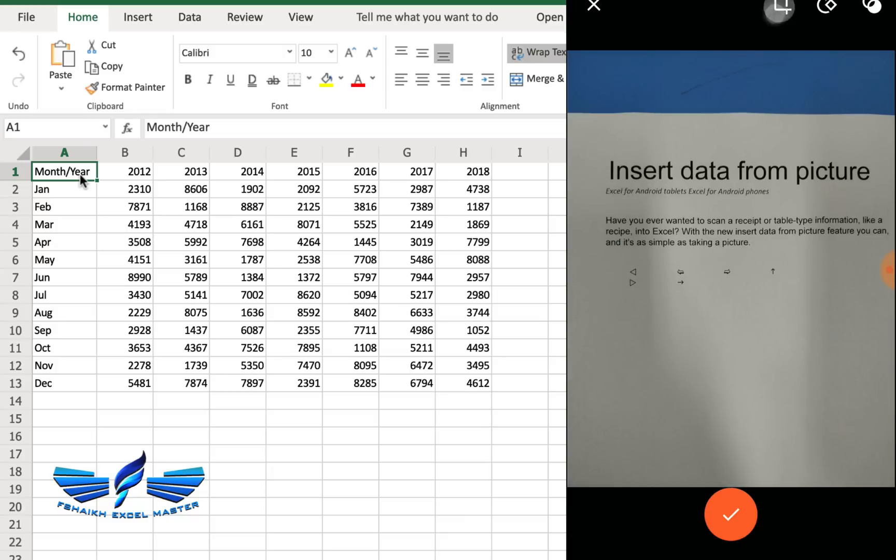
# Capture the printed text page and insert it anyway despite 3 flagged items, filling A1 and A2
pyautogui.click(730, 514)
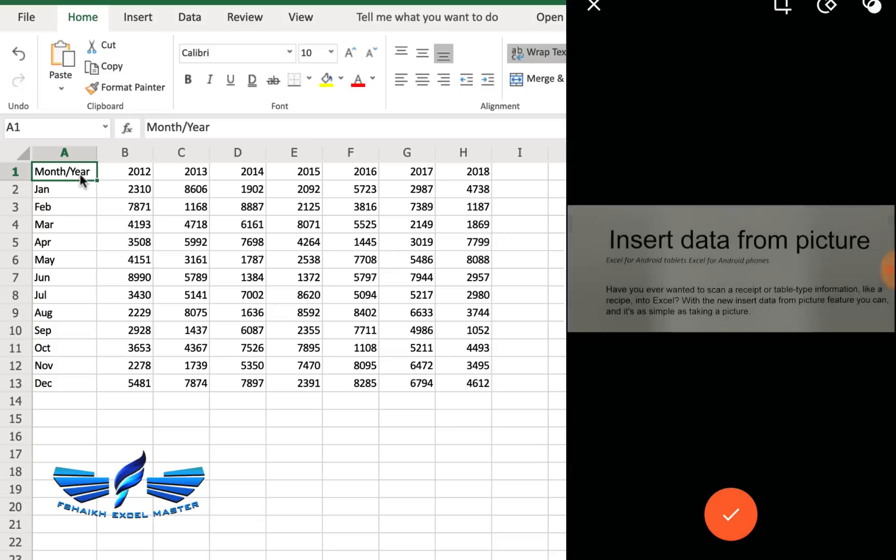
pyautogui.click(731, 514)
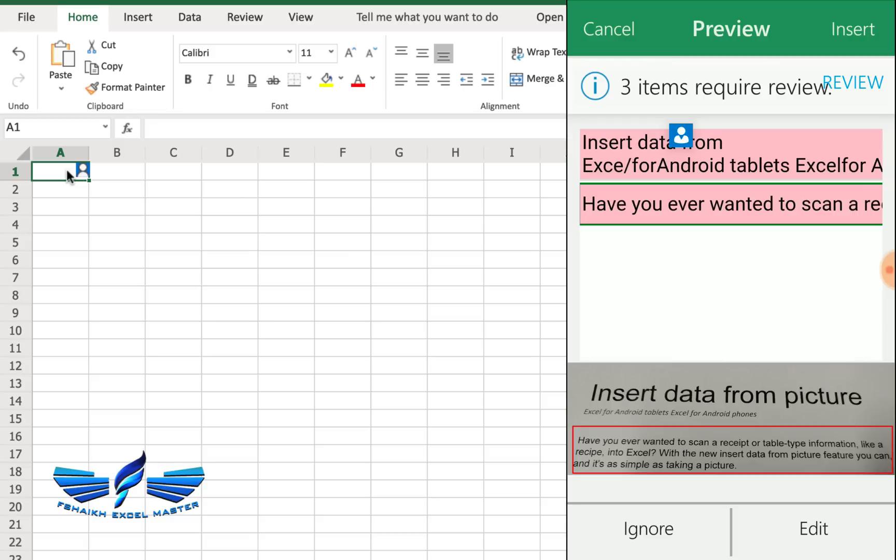
pyautogui.click(851, 29)
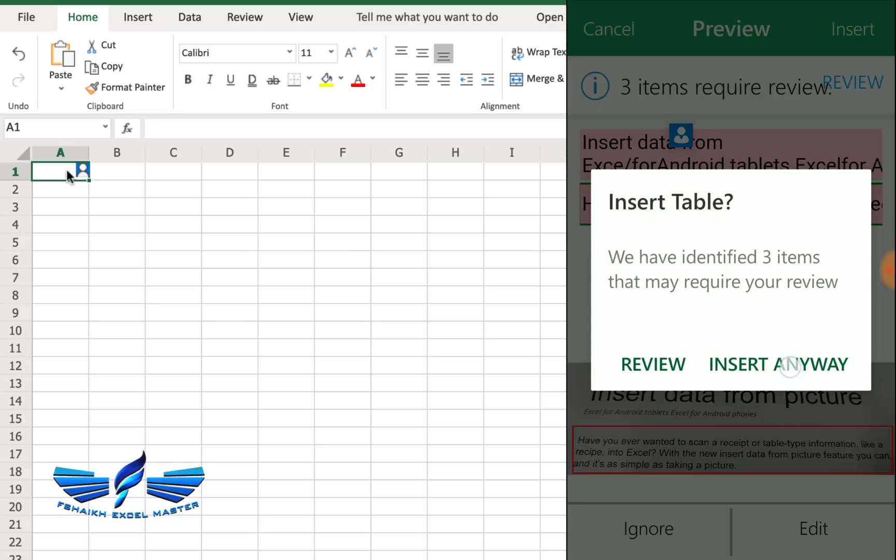
pyautogui.click(778, 365)
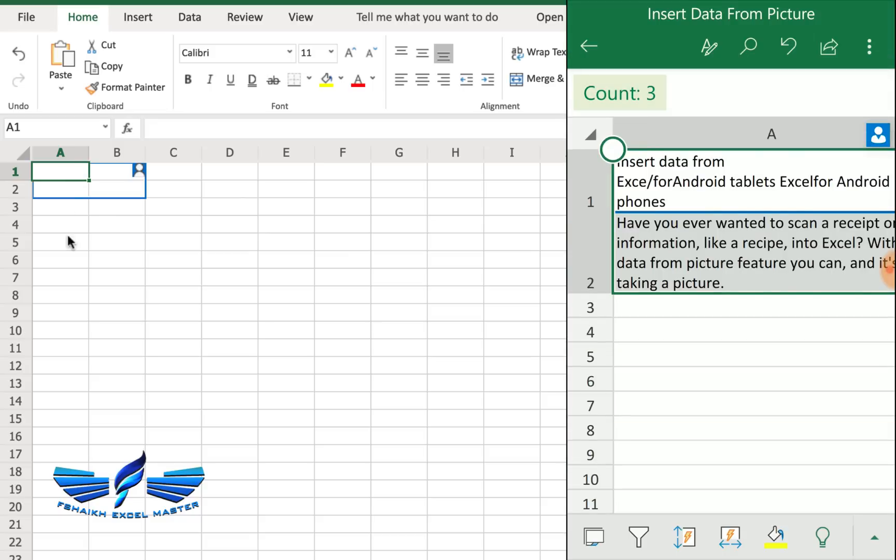